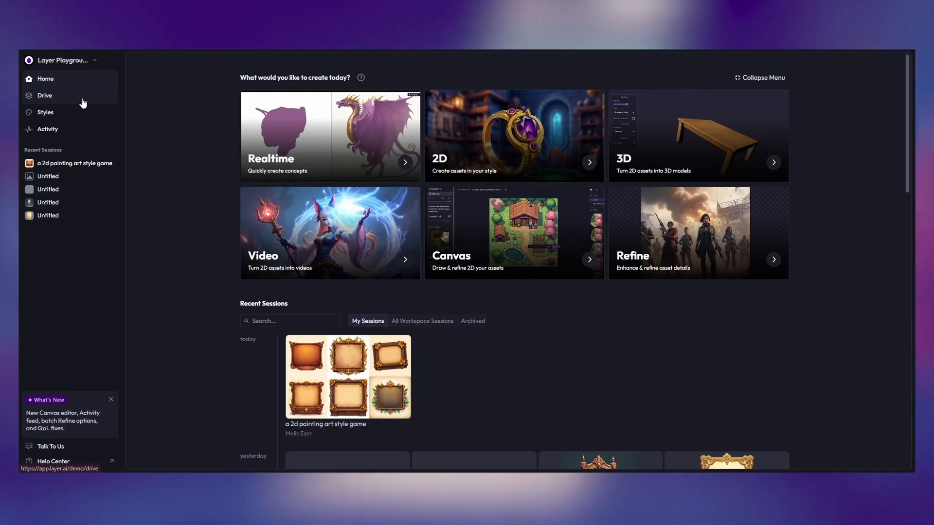
Go to the Drive files and close the farmer portrait preview.
{"action": "left_click", "coordinate": [45, 95]}
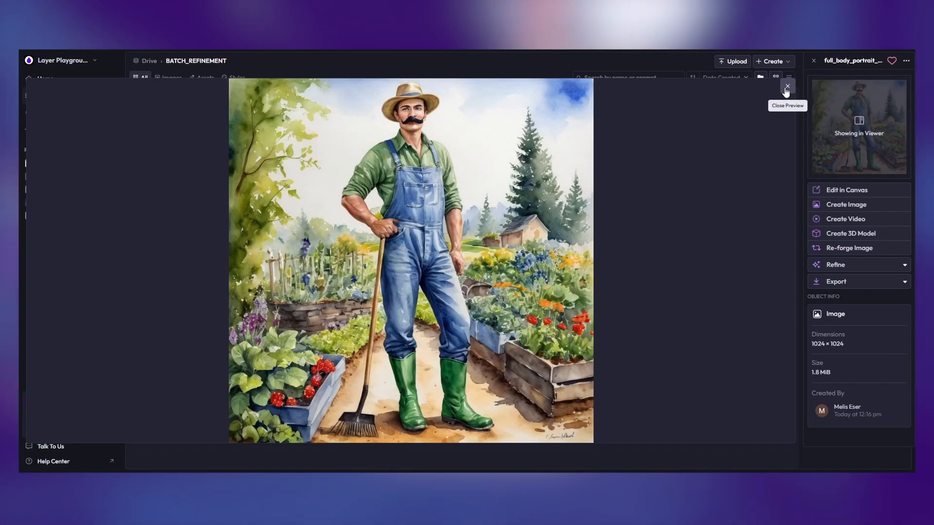
{"action": "left_click", "coordinate": [835, 265]}
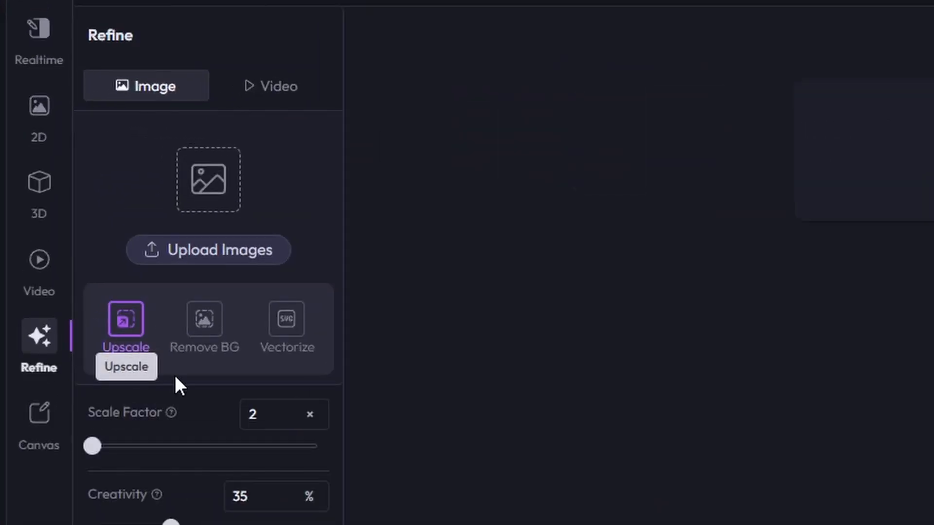
{"action": "mouse_move", "coordinate": [289, 366]}
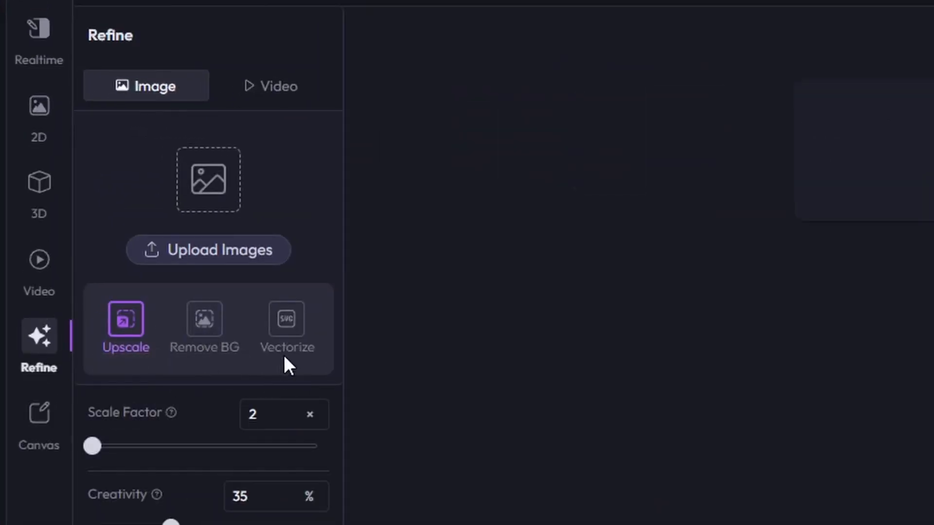
{"action": "mouse_move", "coordinate": [286, 319]}
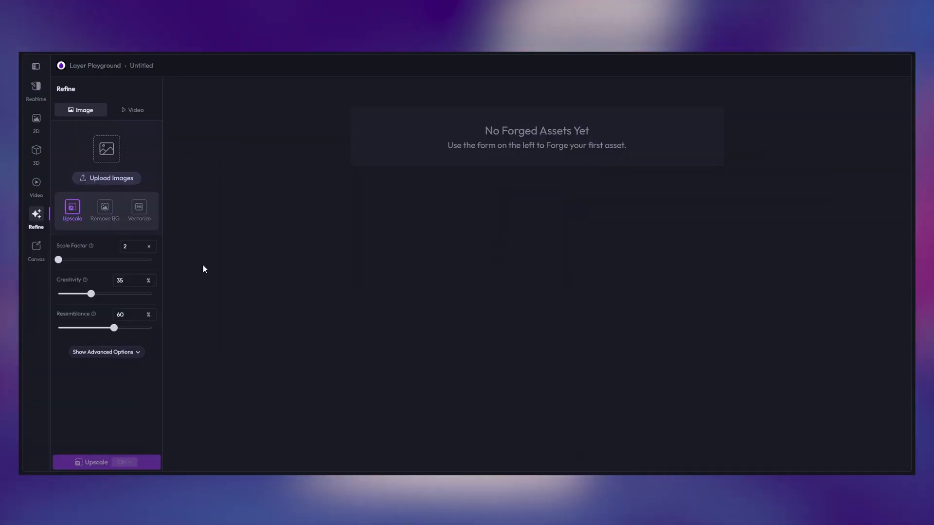
Select the statue, green-chair woman, redhead detective and four bottom-row scenes, confirming all eight files.
{"action": "left_click", "coordinate": [111, 177]}
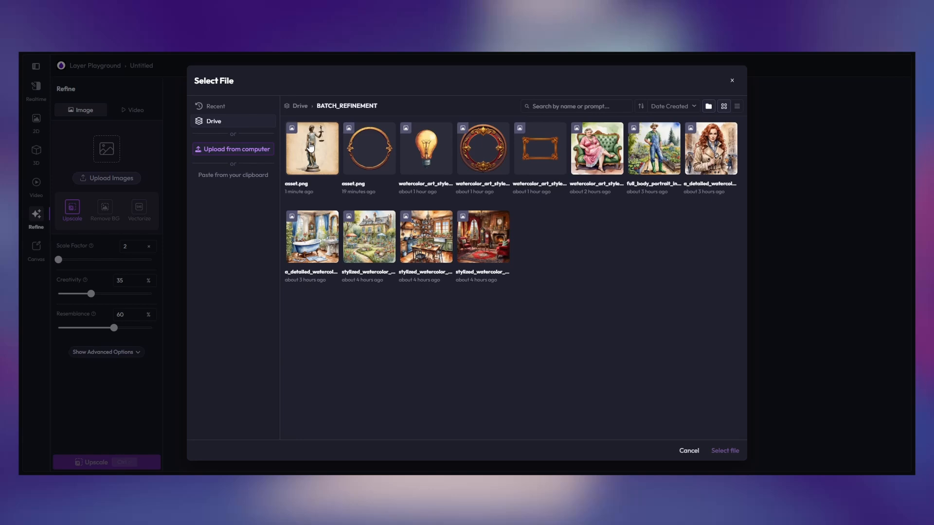
{"action": "left_click", "coordinate": [311, 148]}
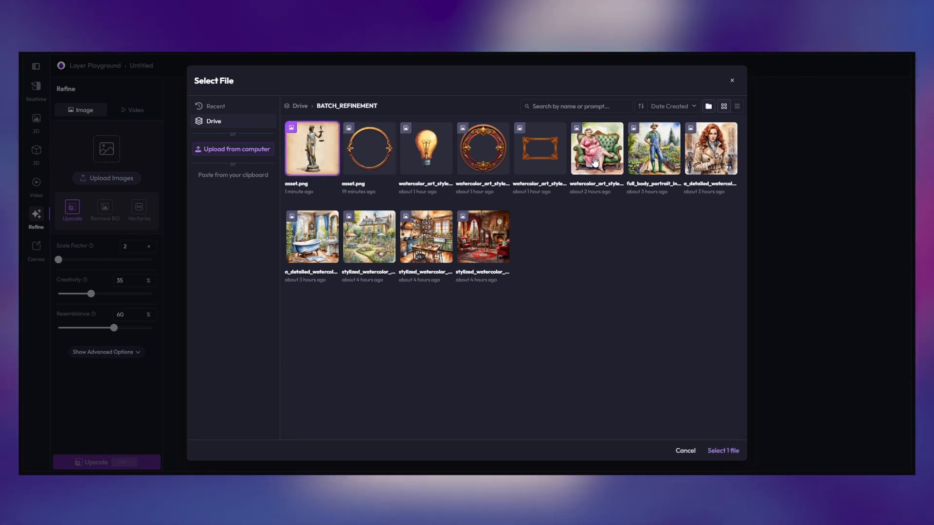
{"action": "left_click", "coordinate": [596, 148]}
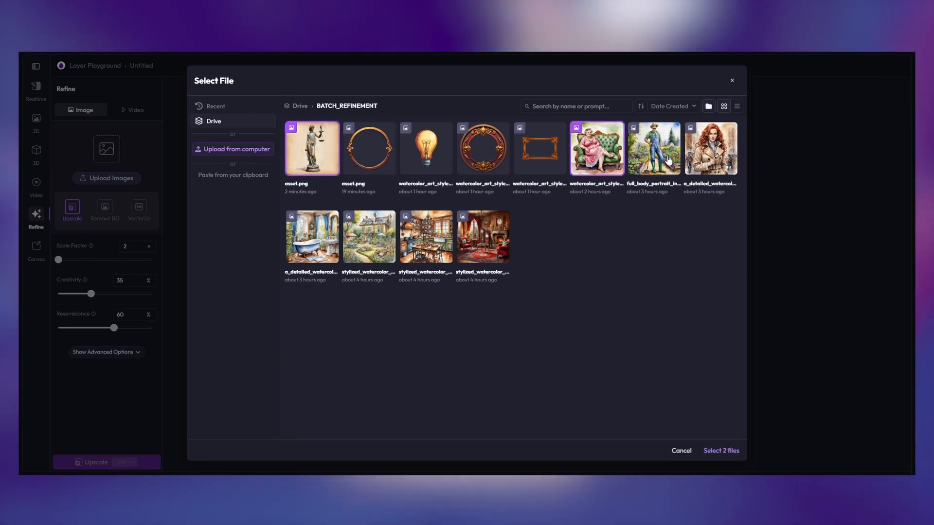
{"action": "left_click", "coordinate": [654, 148]}
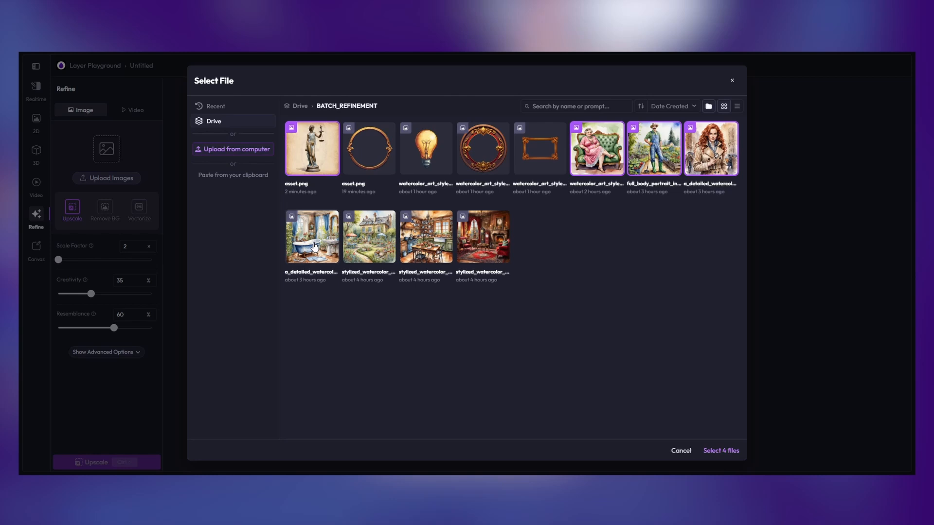
{"action": "left_click", "coordinate": [483, 238]}
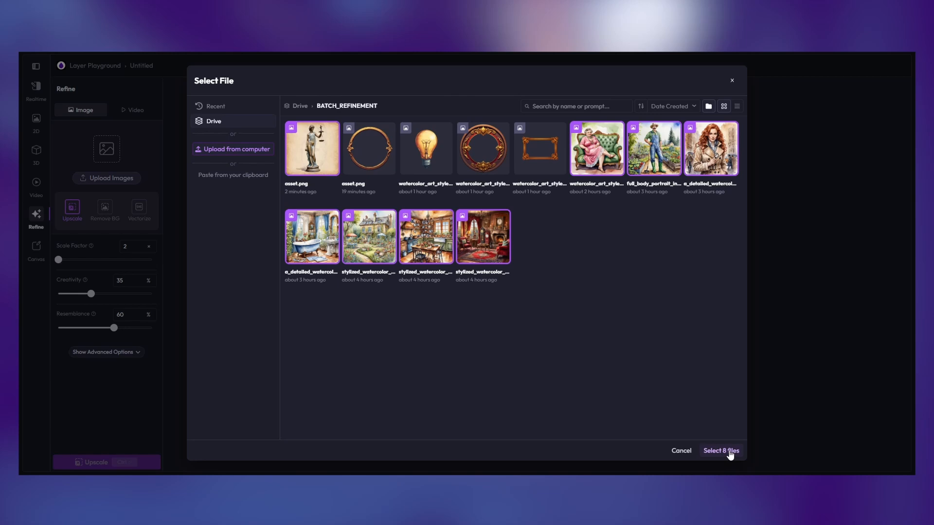
{"action": "left_click", "coordinate": [720, 451]}
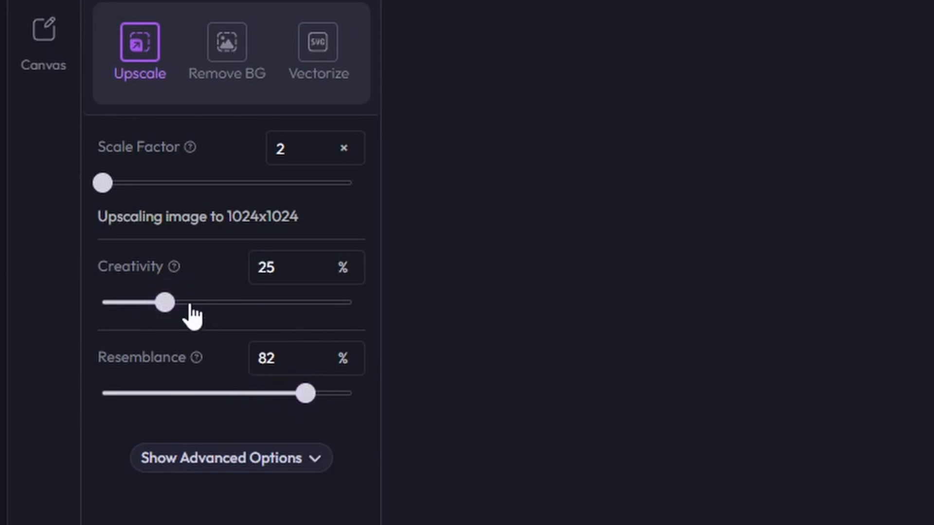
Switch to Remove BG mode and run background removal on the eight-image batch.
{"action": "left_click", "coordinate": [96, 462]}
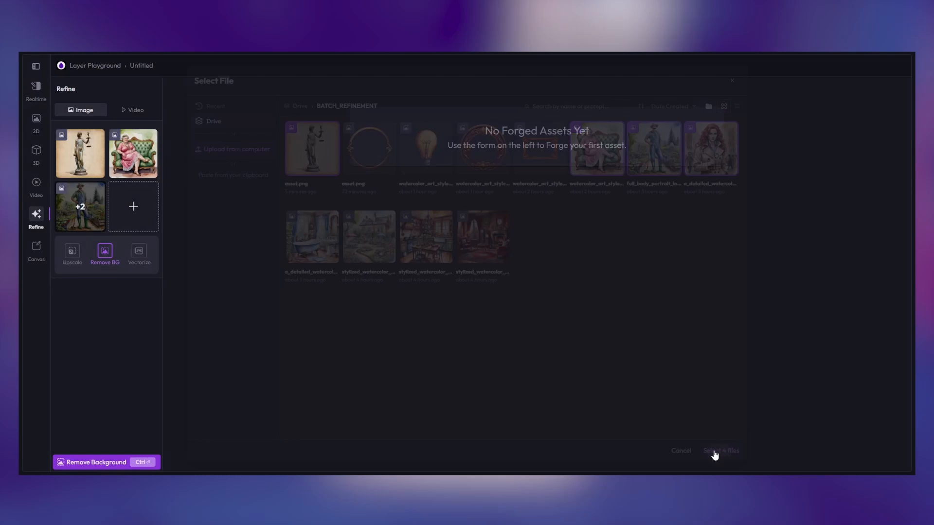
{"action": "left_click", "coordinate": [720, 451]}
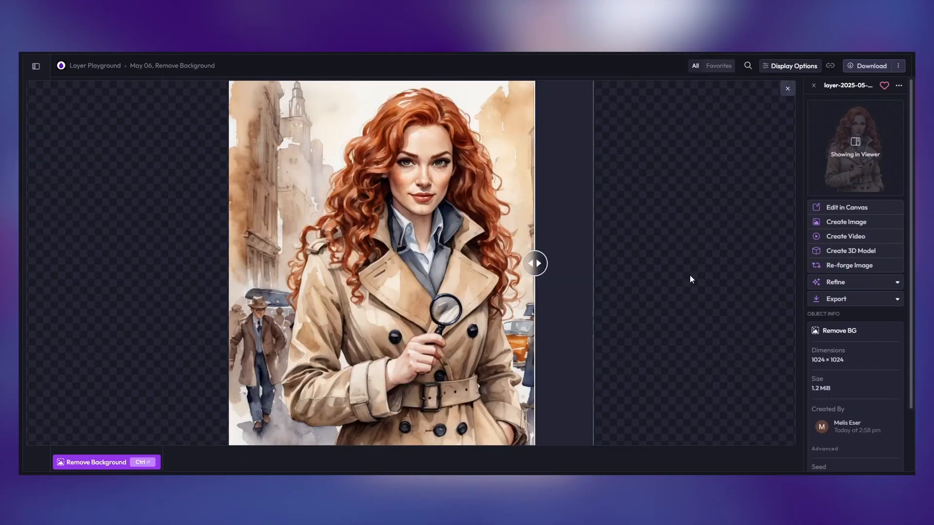